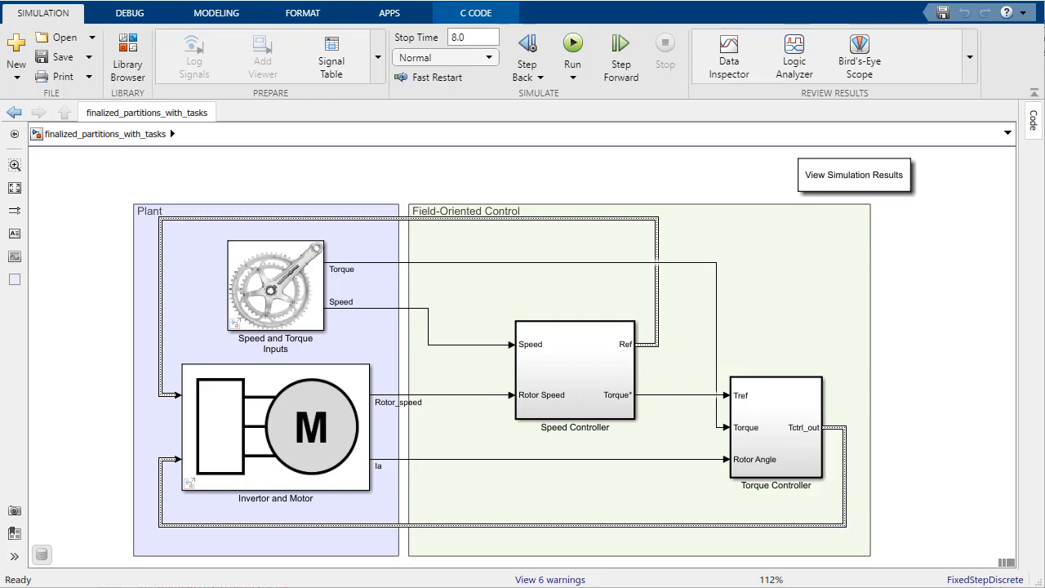
- Run the motor control model simulation and wait for compile and simulation to finish
left_click(570, 46)
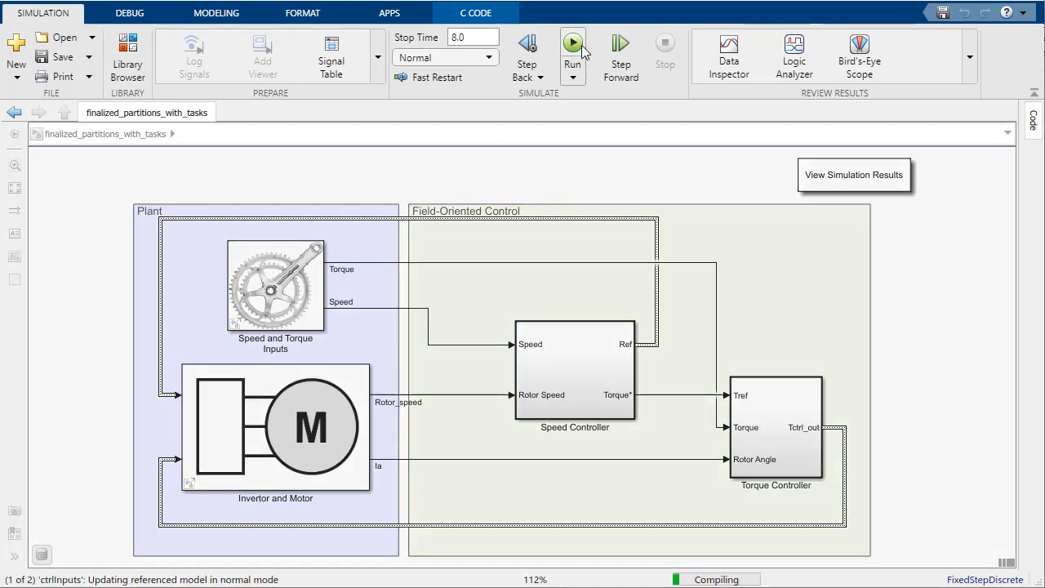
left_click(572, 40)
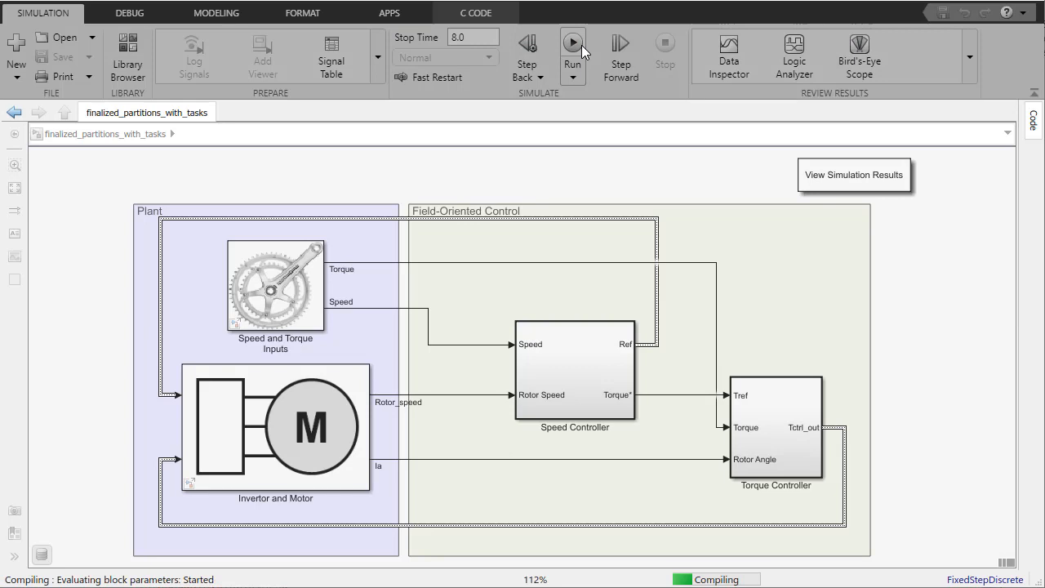
left_click(570, 53)
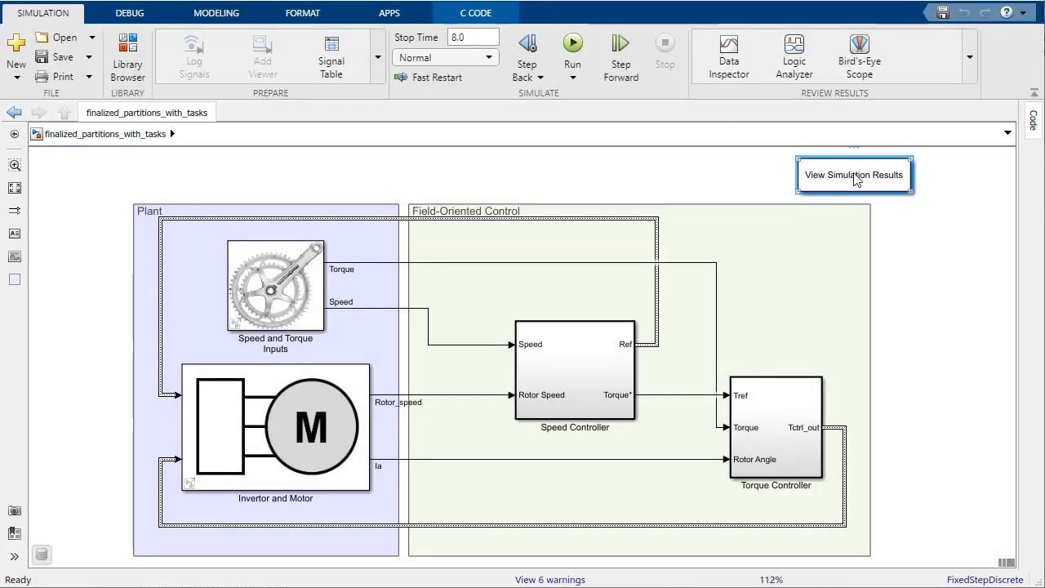
left_click(853, 175)
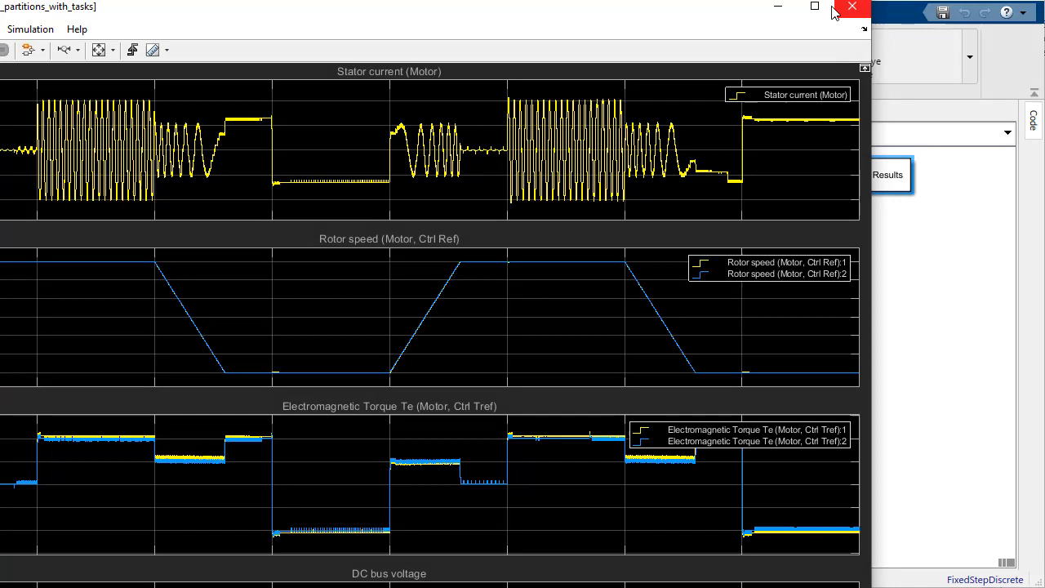
left_click(829, 6)
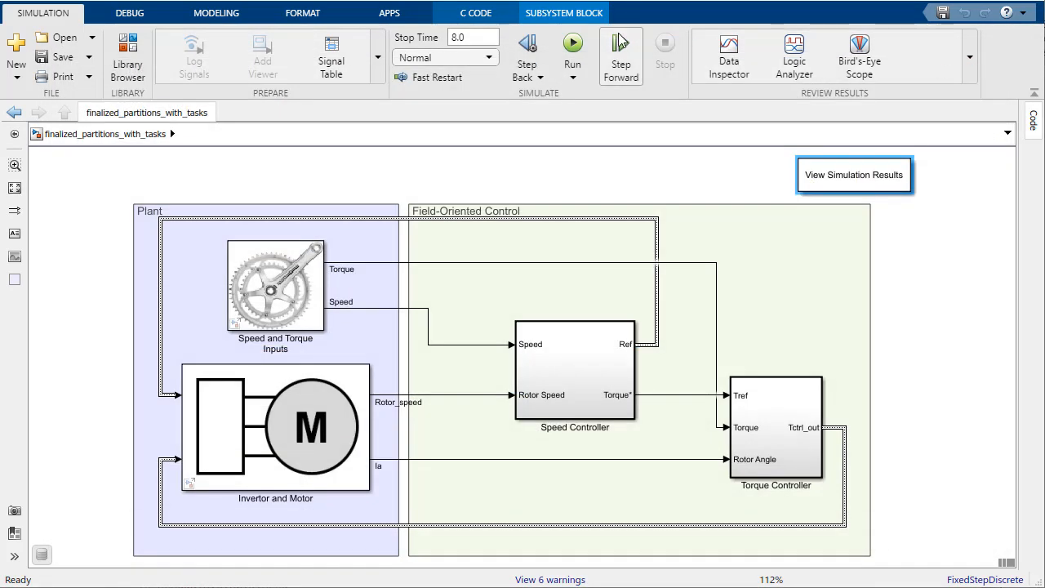
- In Solver settings, check 'Allow tasks to execute concurrently on target' and launch Configure Tasks
left_click(239, 13)
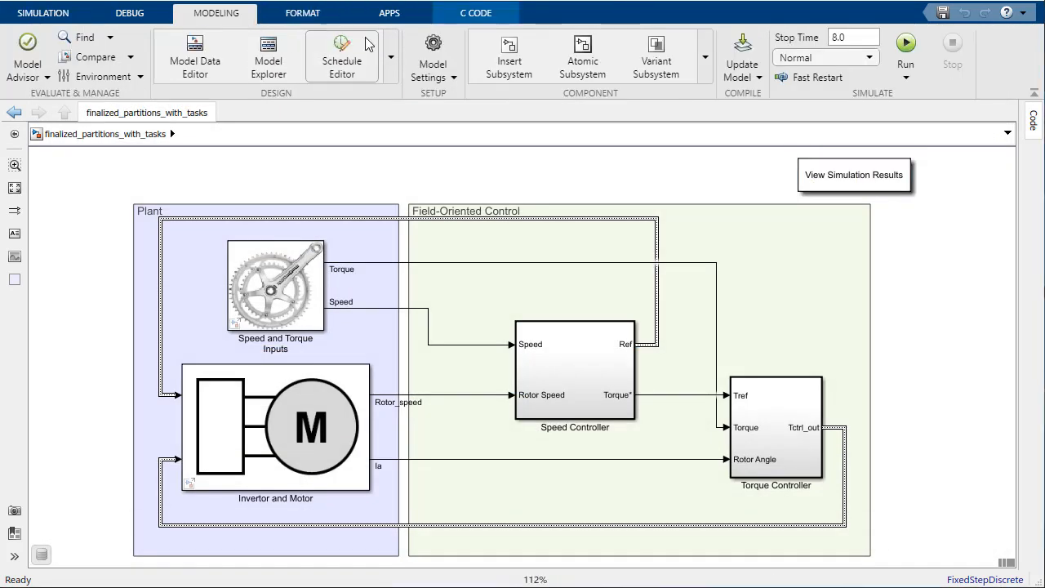
left_click(433, 44)
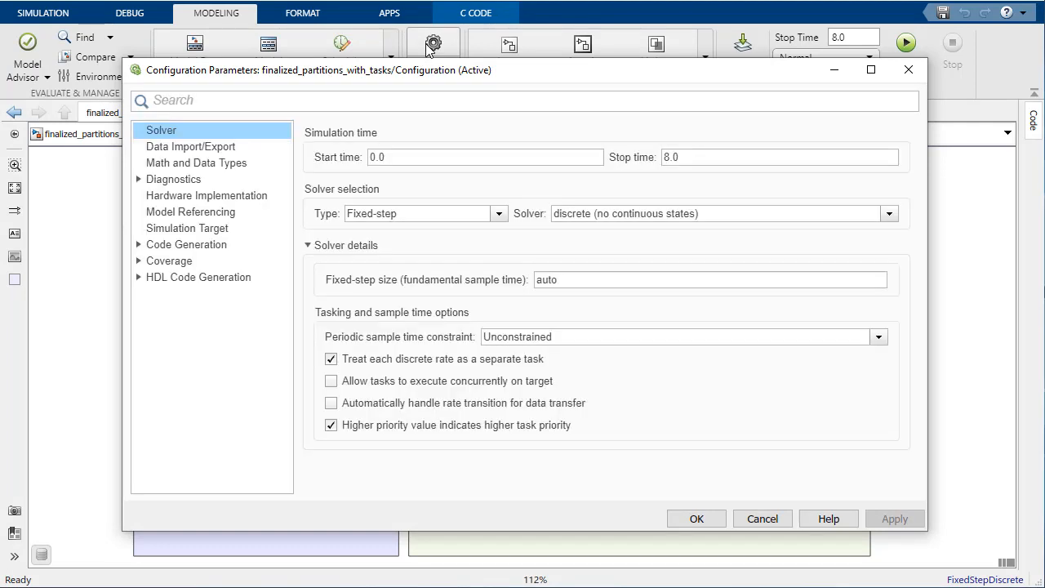
left_click(330, 382)
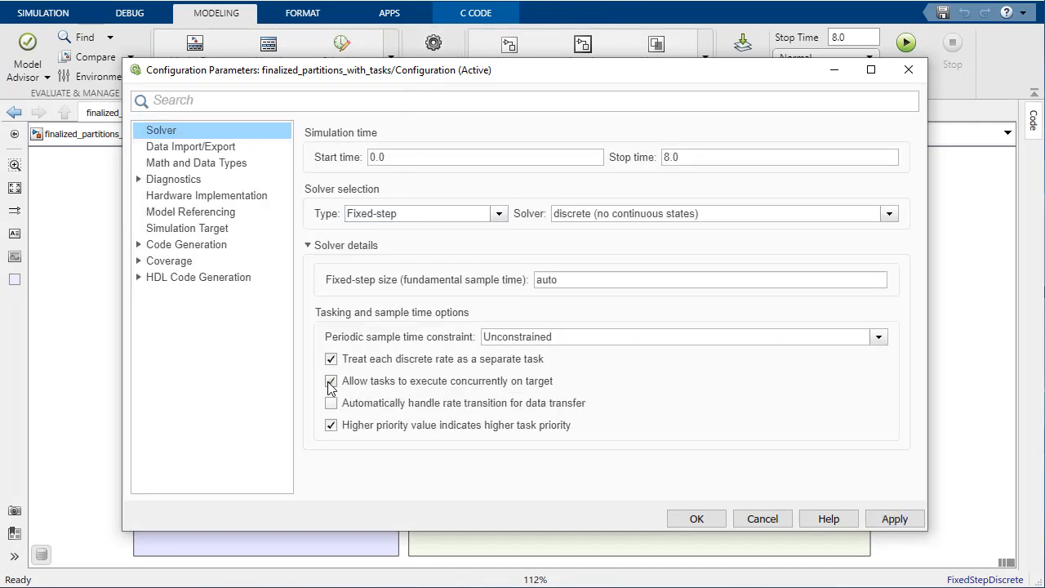
left_click(330, 382)
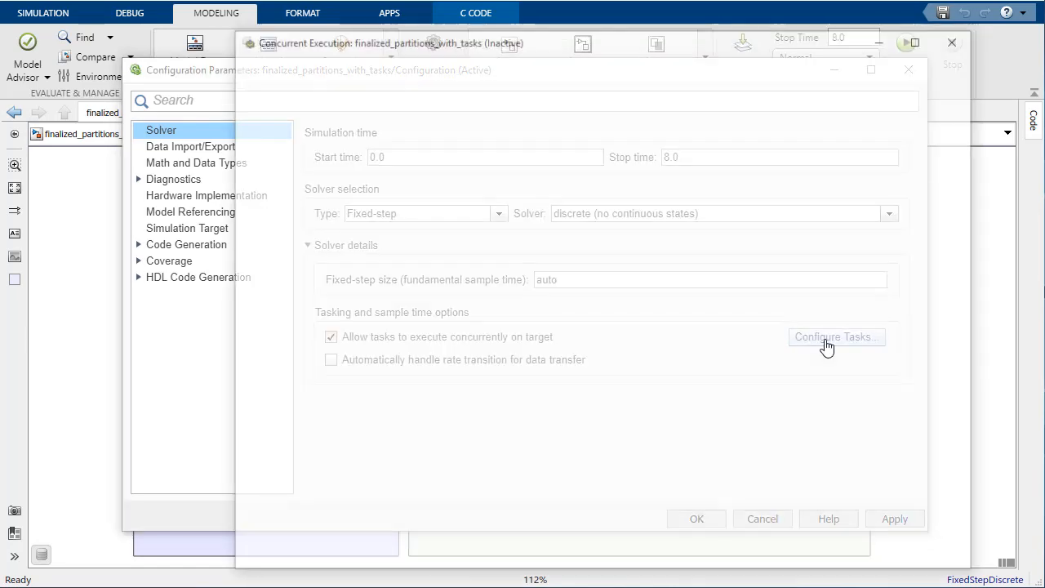
- Enable explicit model partitioning and select the Periodic trigger under the CPU
left_click(836, 336)
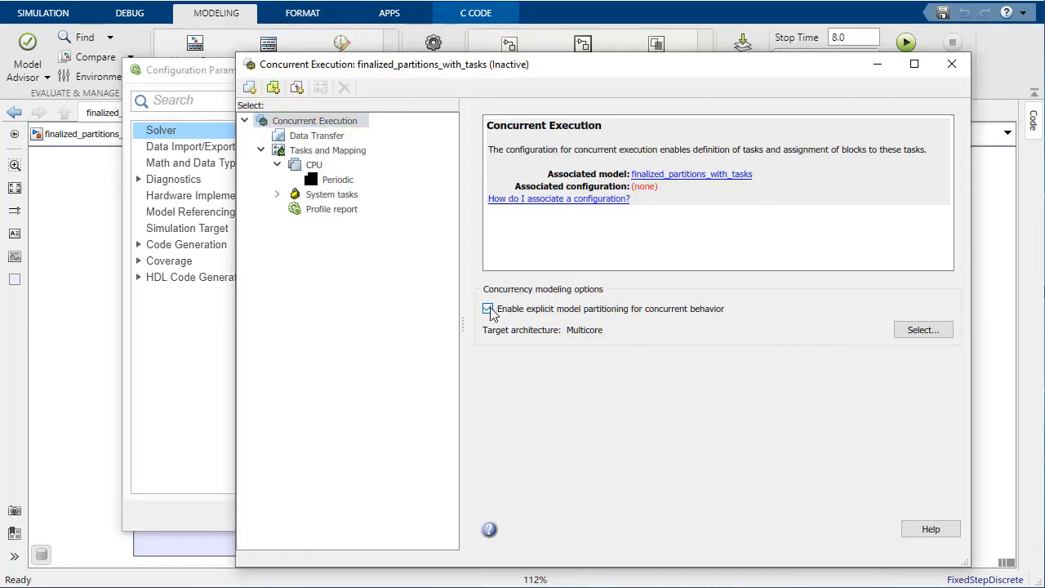
left_click(338, 178)
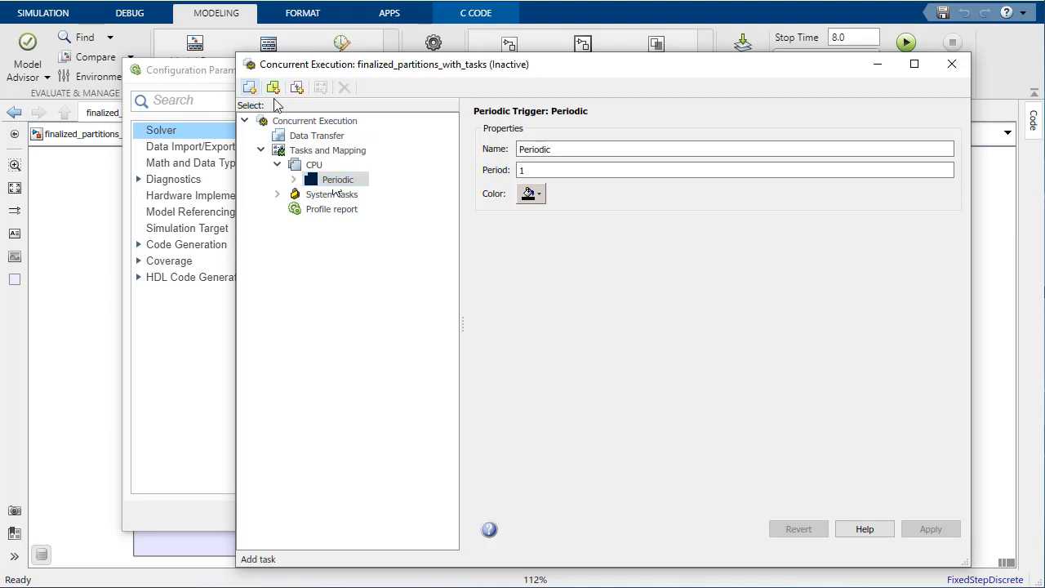
- Add periodic tasks Task and Task1, each with period 1e-3
left_click(274, 89)
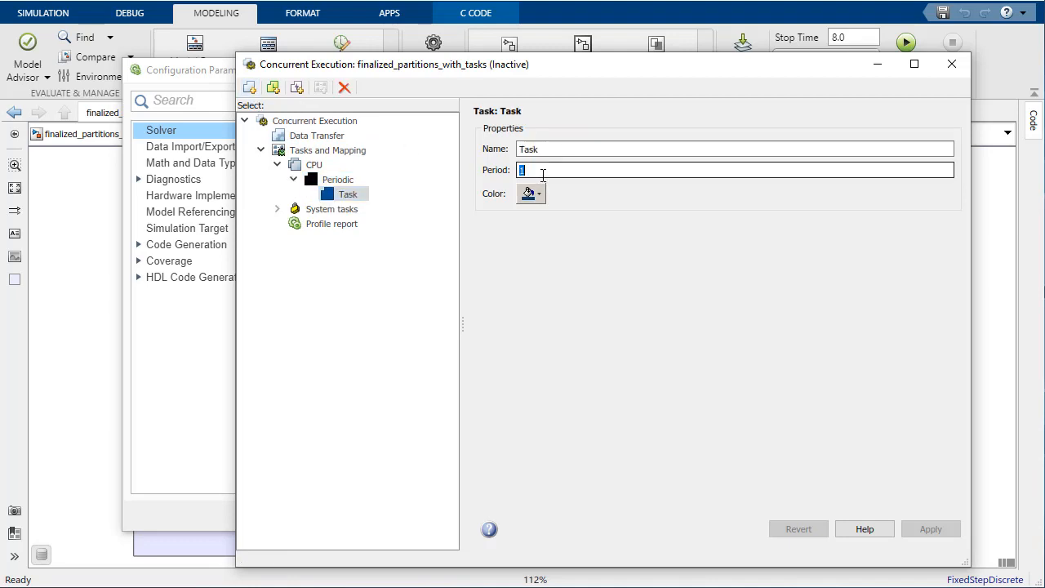
type("1e-3")
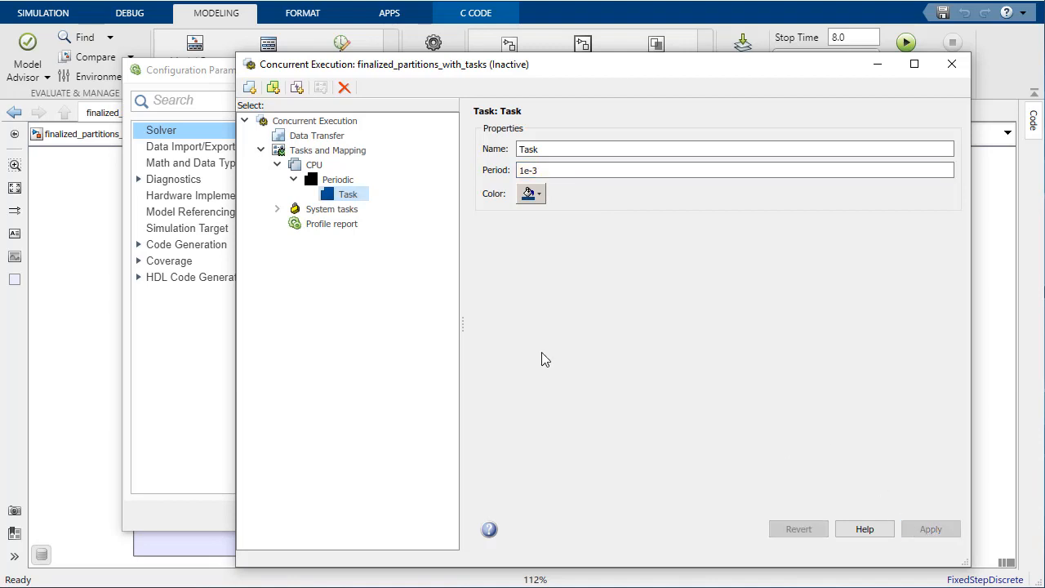
left_click(275, 88)
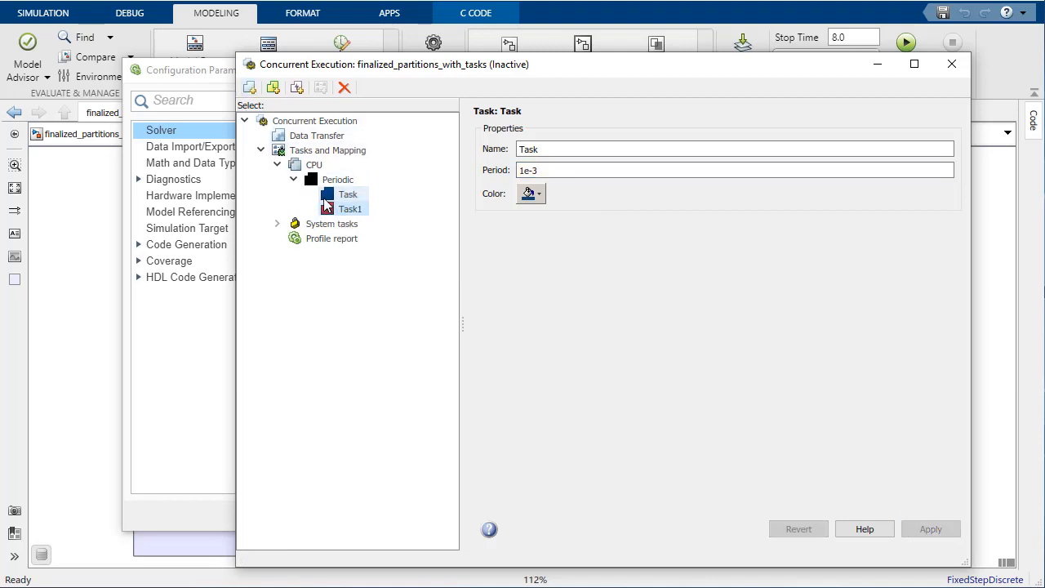
left_click(349, 209)
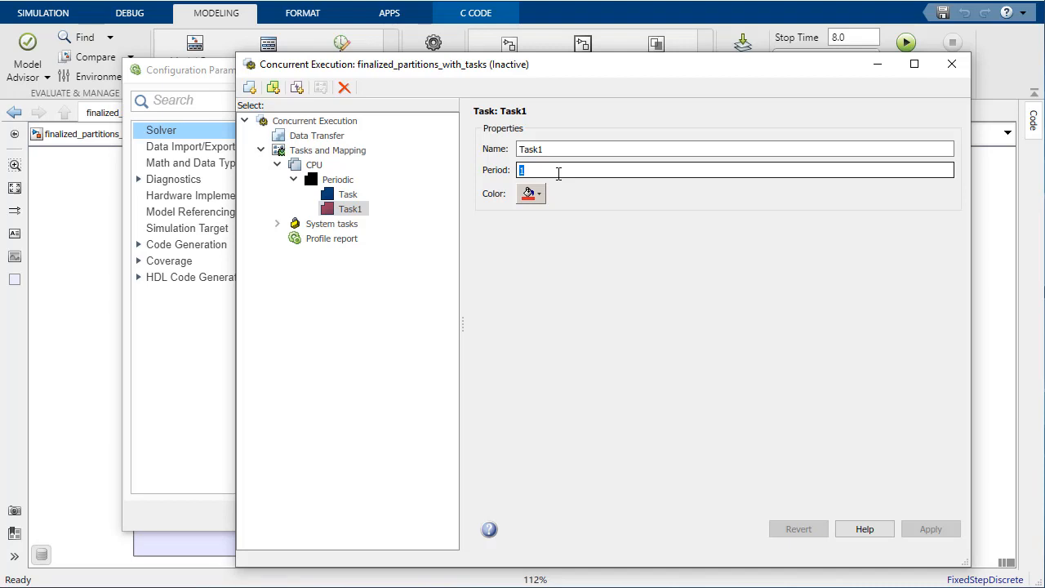
type("1e-3")
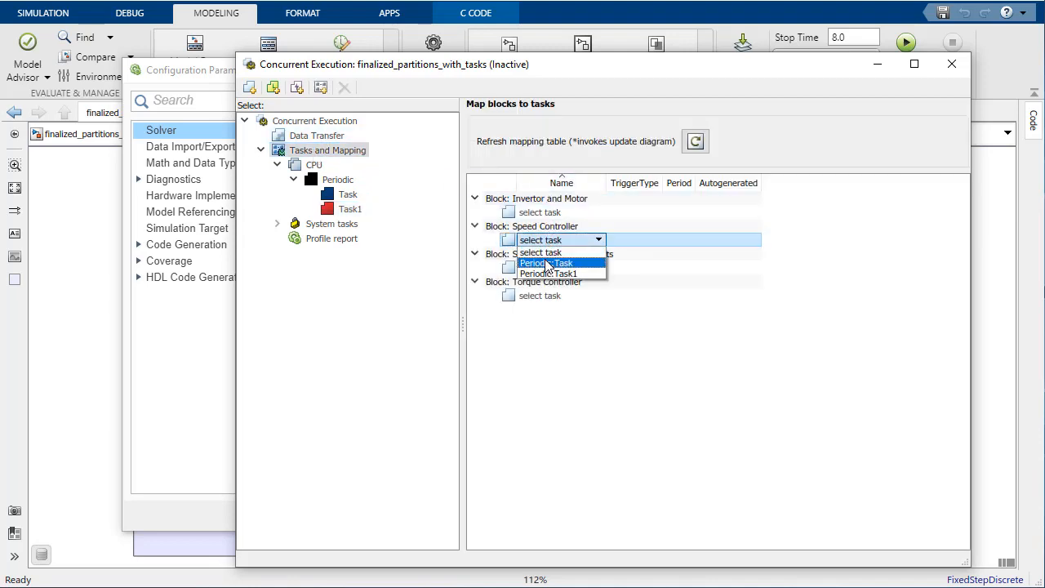
left_click(548, 263)
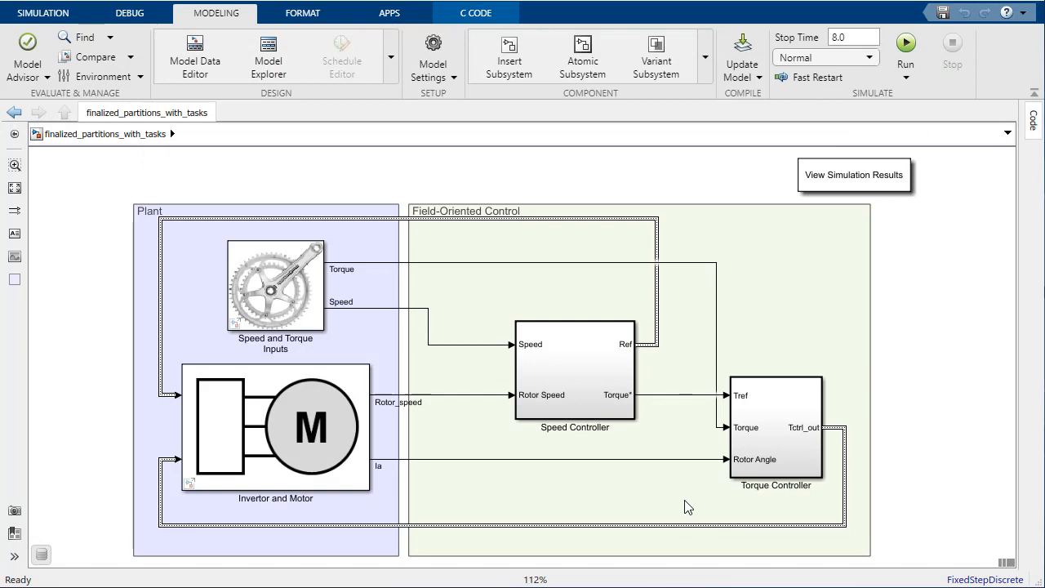
- Show task partition annotations on the plant and controller blocks, then return to Simulation
left_click(574, 369)
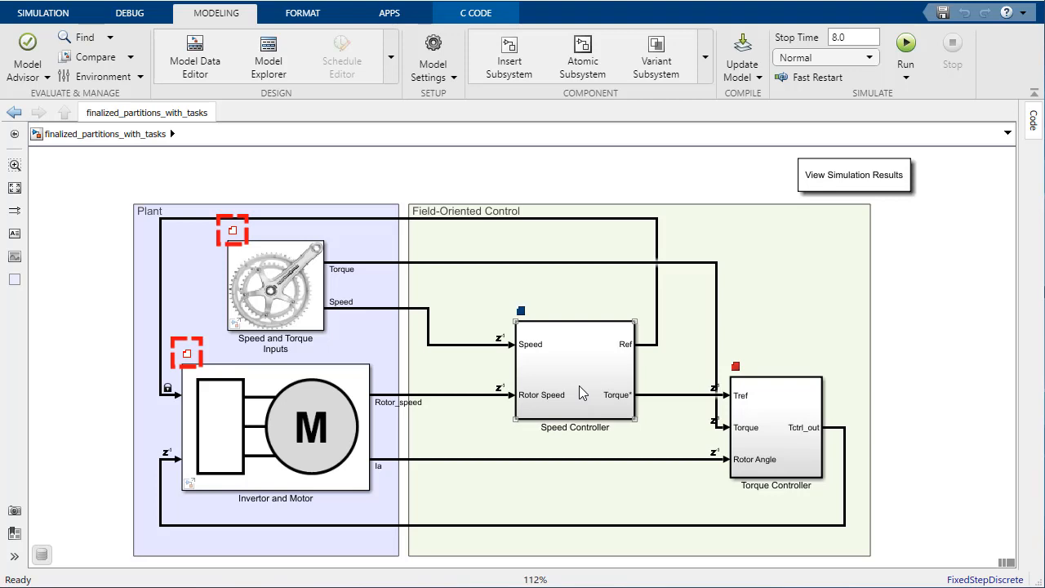
left_click(39, 13)
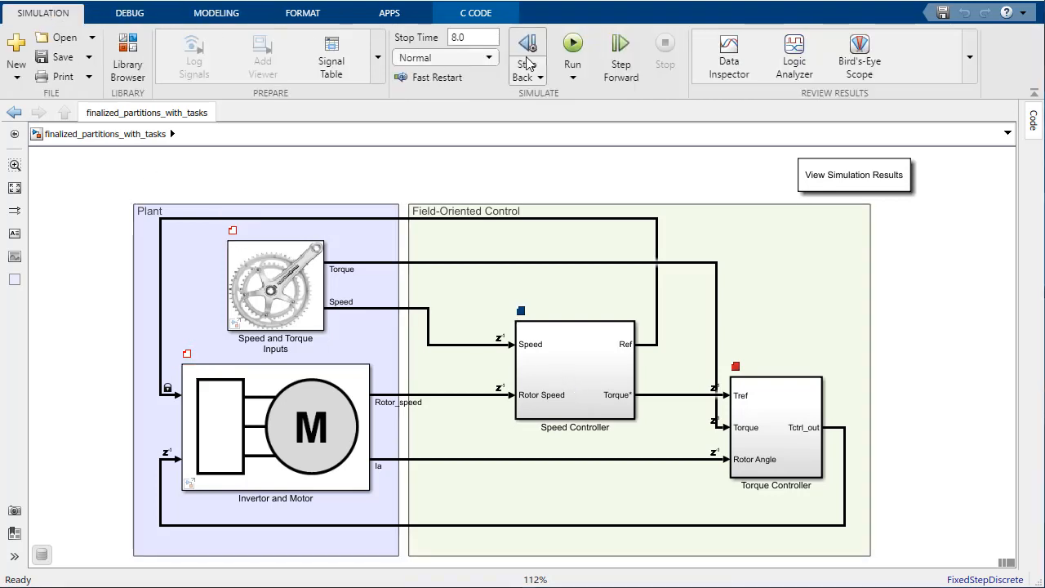
- Simulate the partitioned model and review stator current, rotor speed, torque and DC bus plots in the Scope
left_click(571, 43)
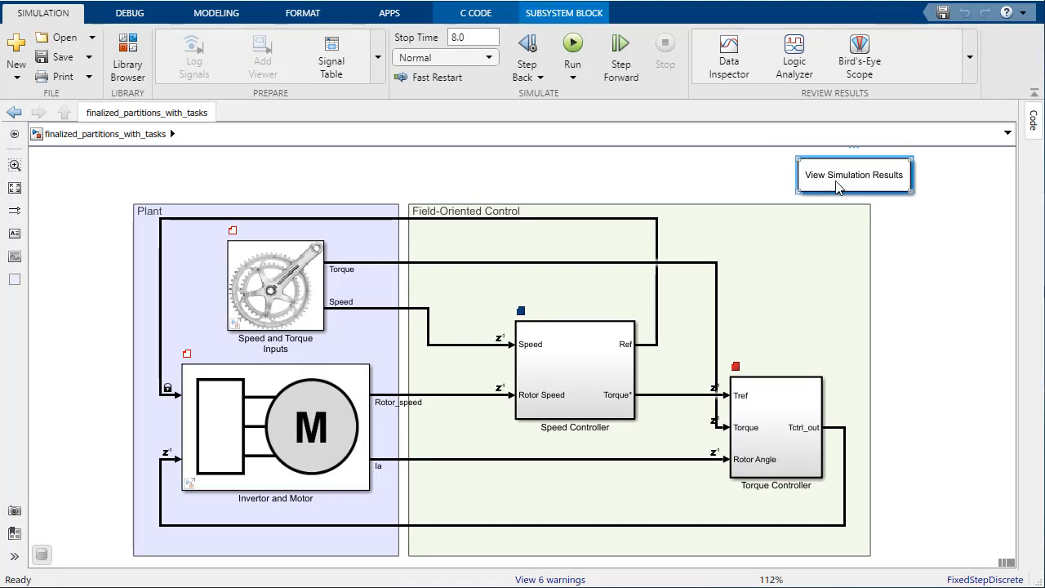
left_click(852, 175)
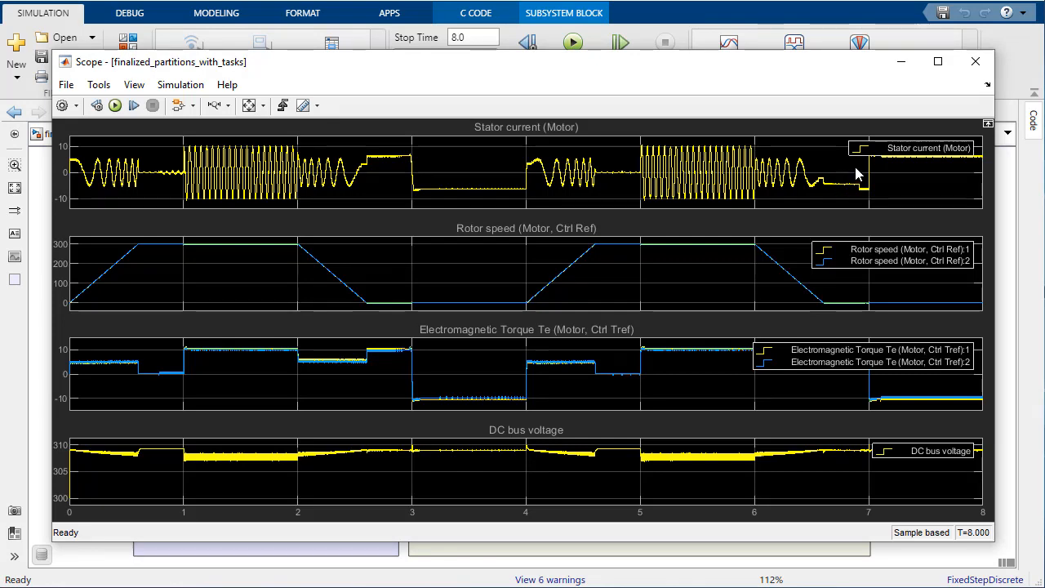
left_click(950, 65)
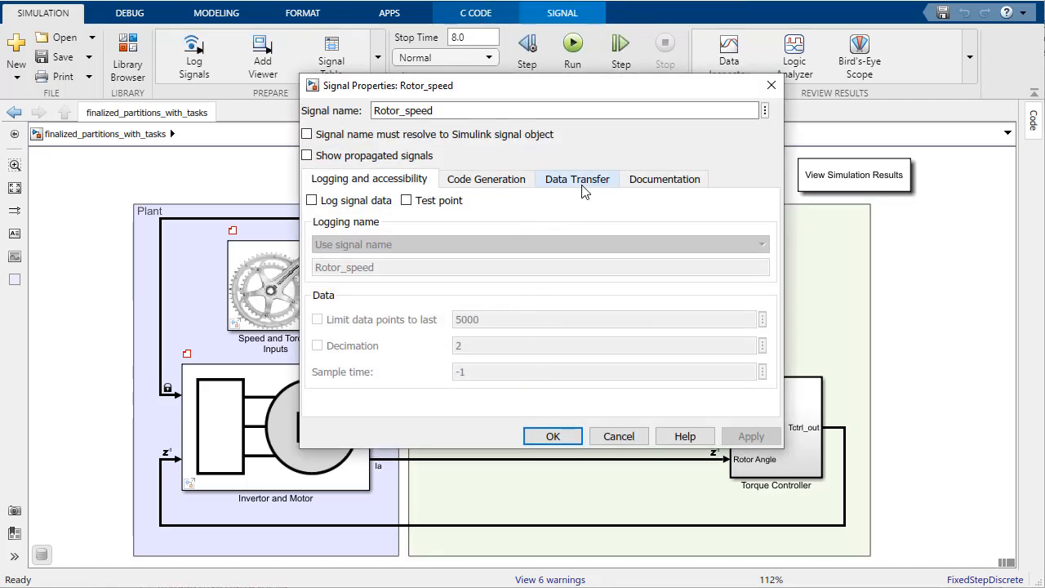
- Specify Rotor_speed data transfer settings with Use global setting and initial condition 0
left_click(576, 178)
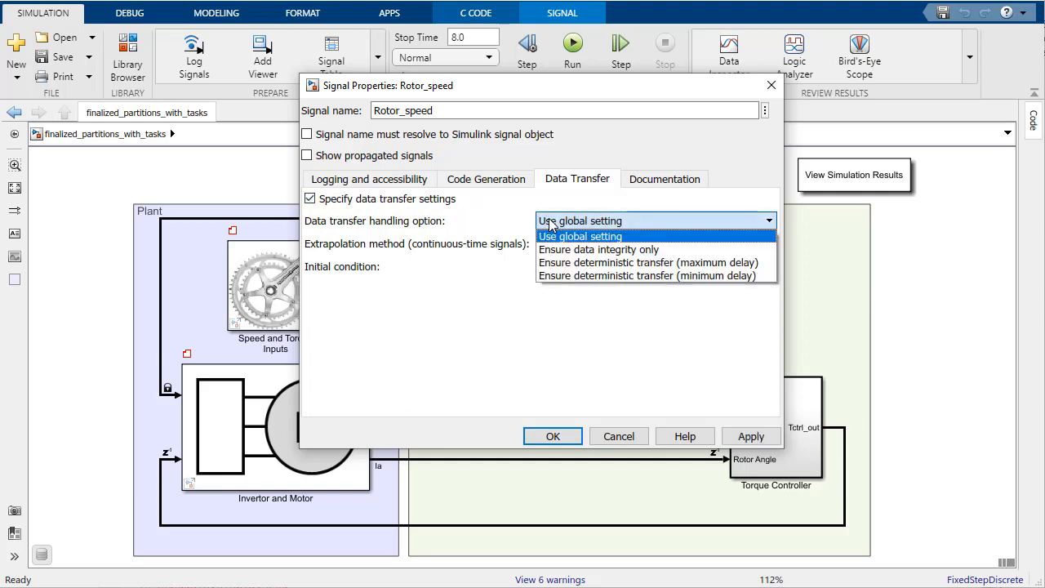
left_click(580, 235)
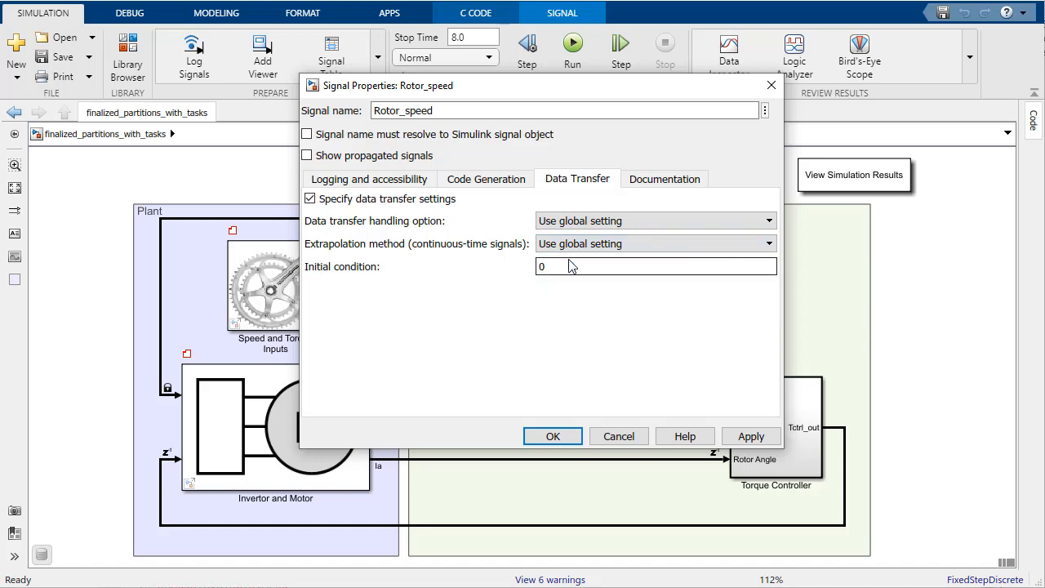
left_click(309, 199)
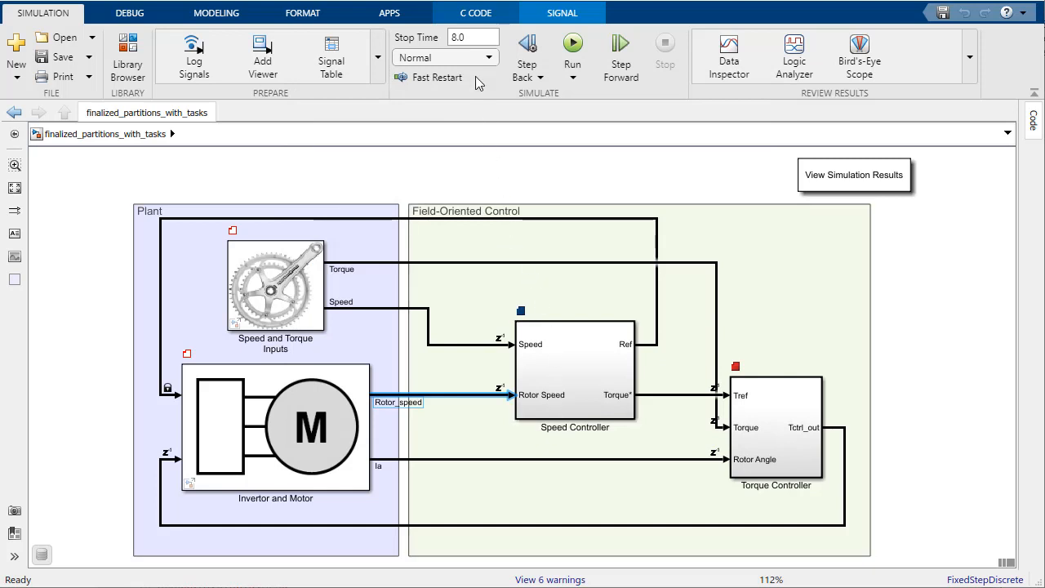
- Bring up the C Code generation commands for finalized_partitions_with_tasks
left_click(473, 13)
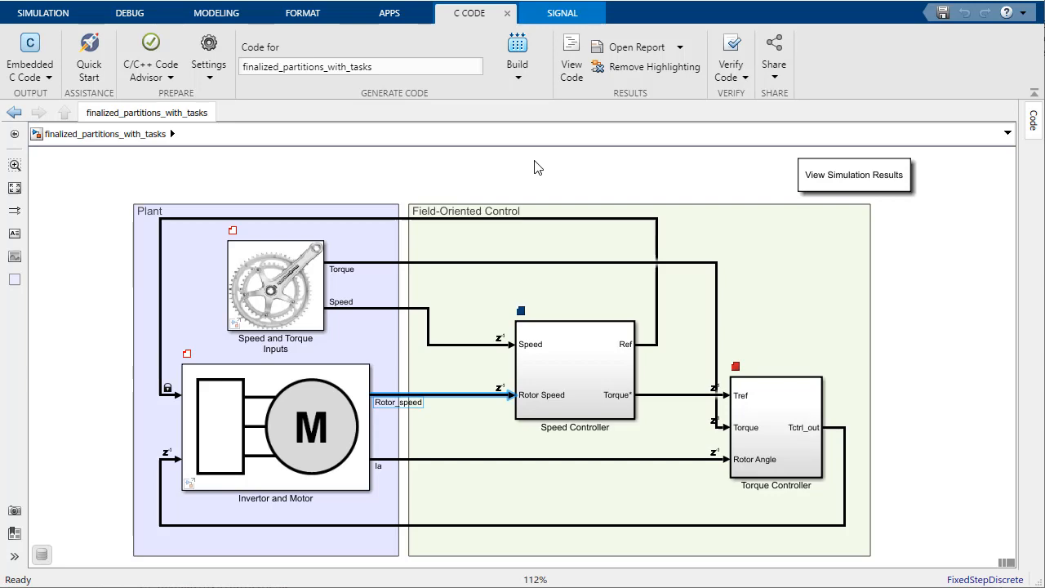
- Build Embedded C code and review the periodic task step function in finalized_partitions_with_tasks.c
left_click(516, 46)
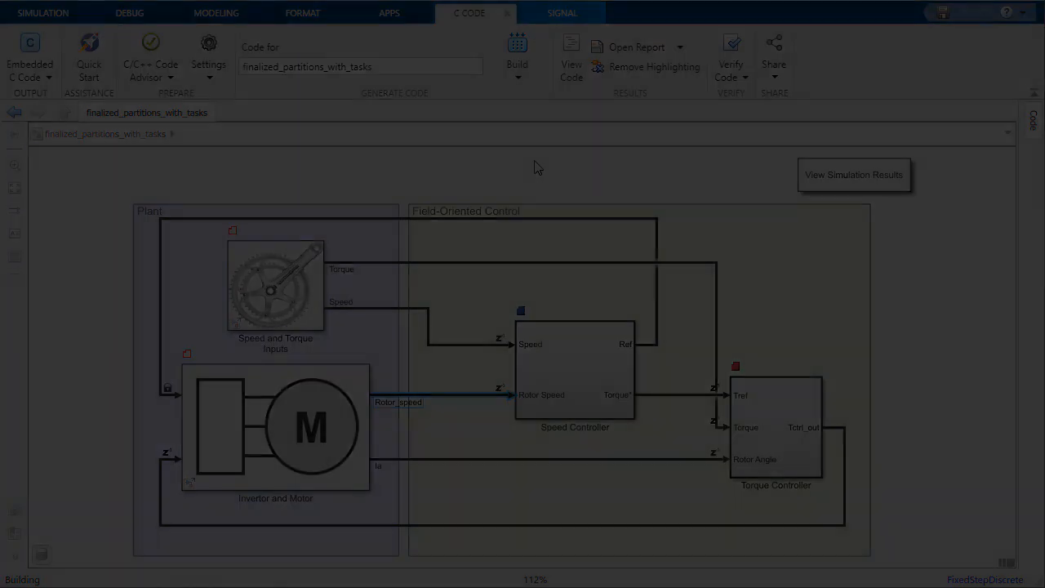
left_click(572, 62)
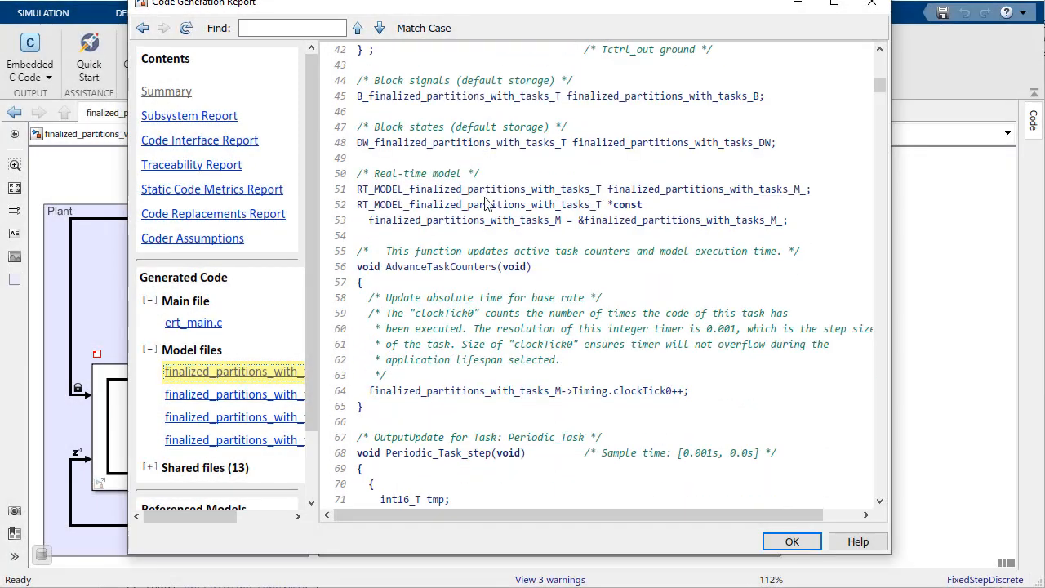
scroll("down", 3)
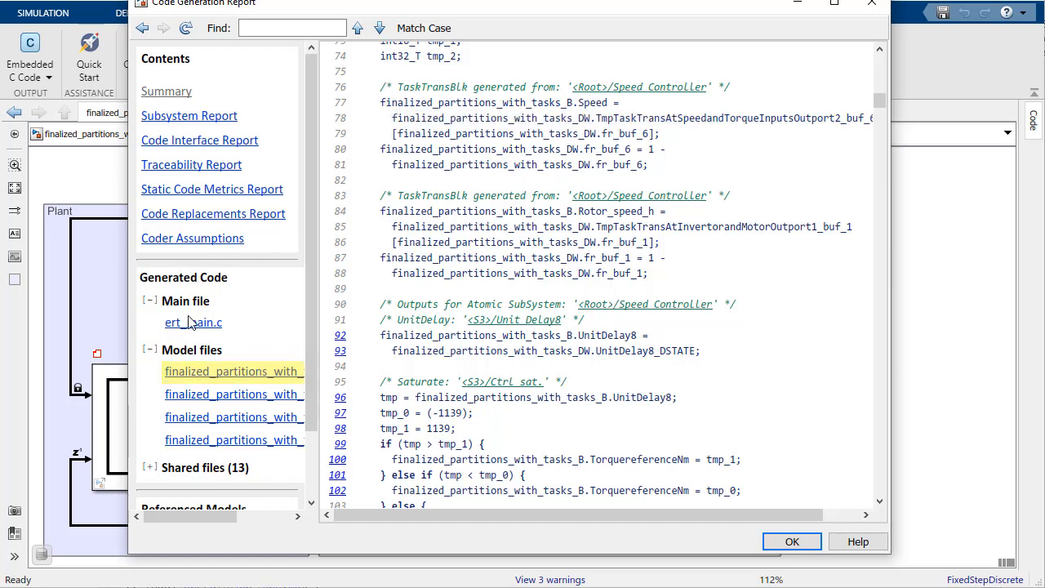
- Review ert_main.c's Windows thread setup and PeriodicTaskScheduler function in the report
left_click(192, 322)
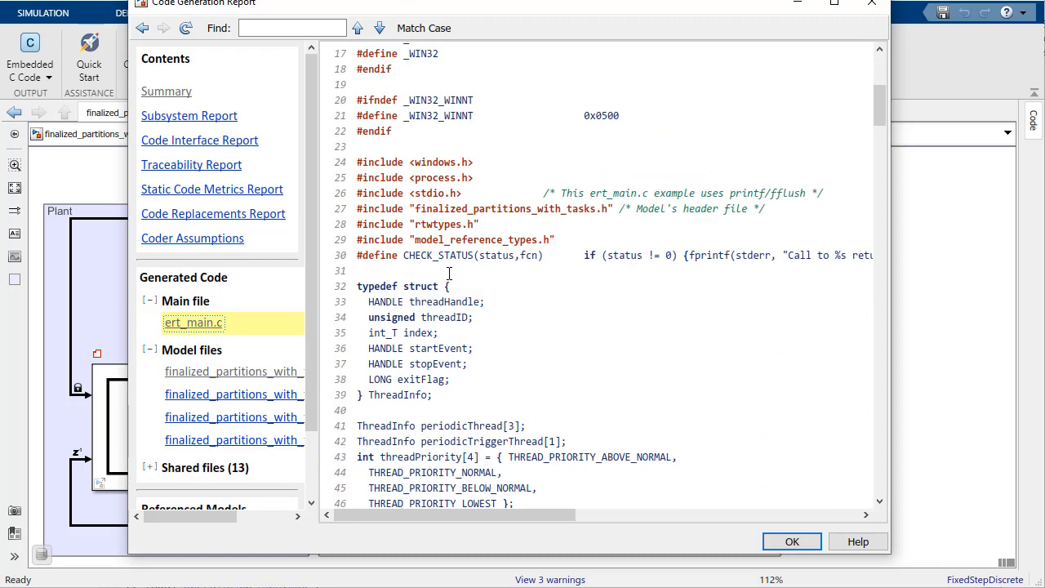
scroll("down", 3)
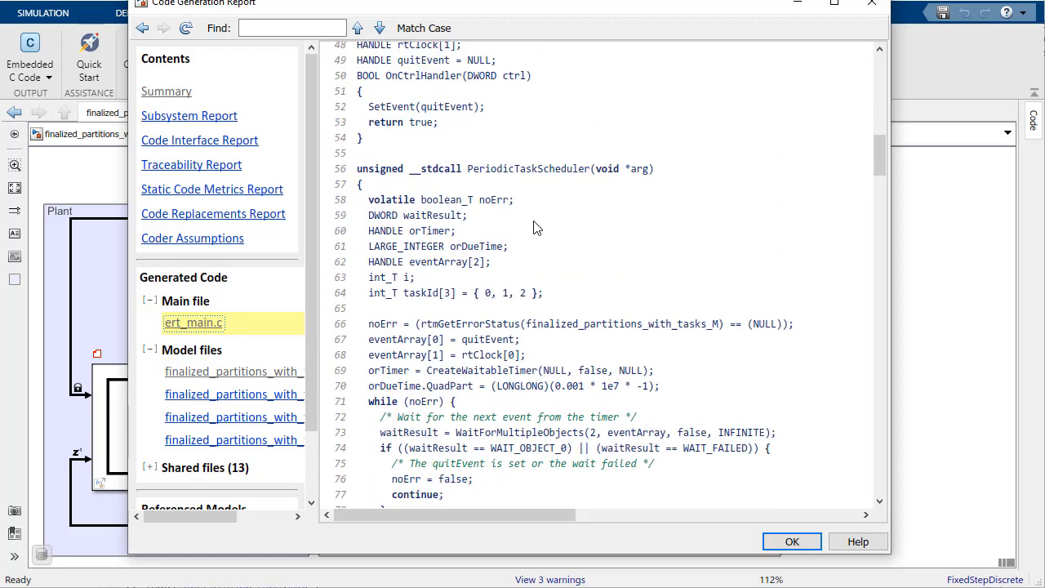
scroll("down", 3)
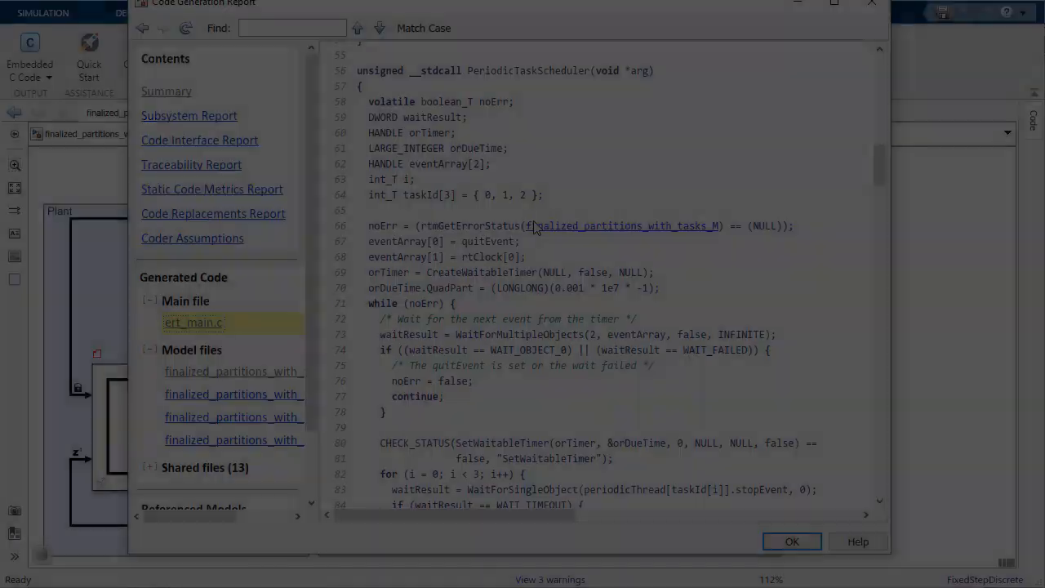